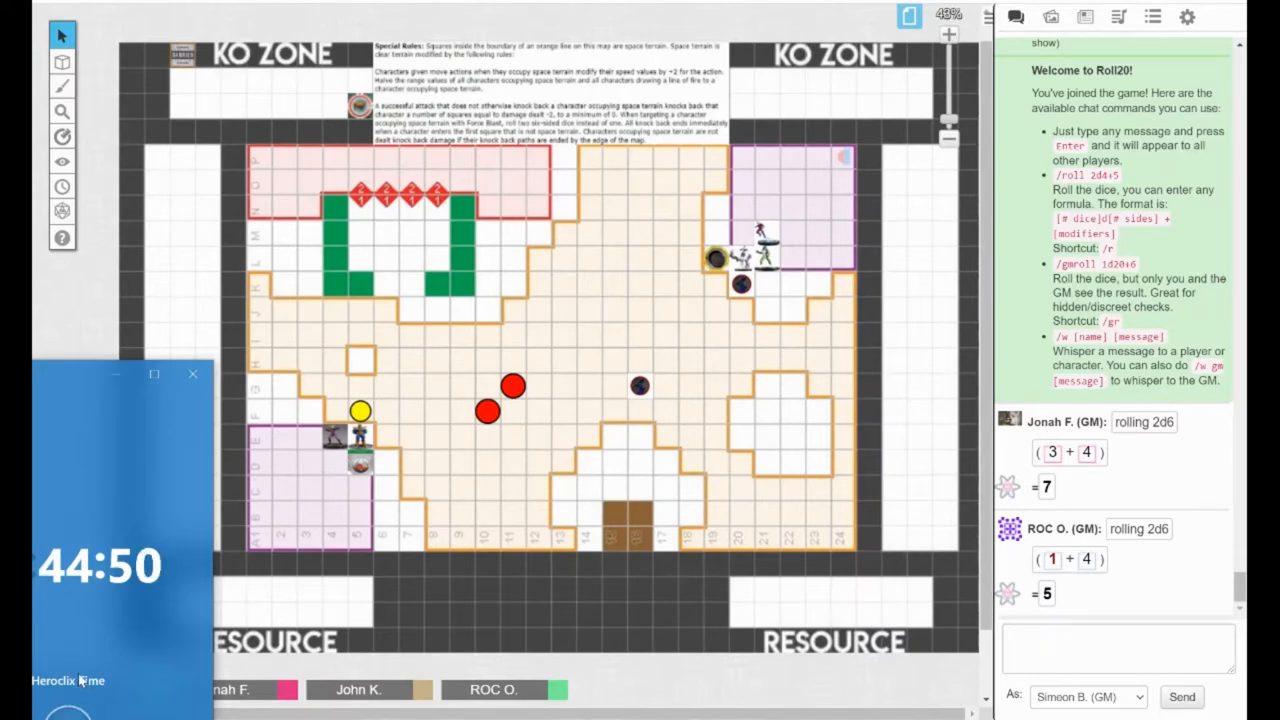
mouse_move(705, 673)
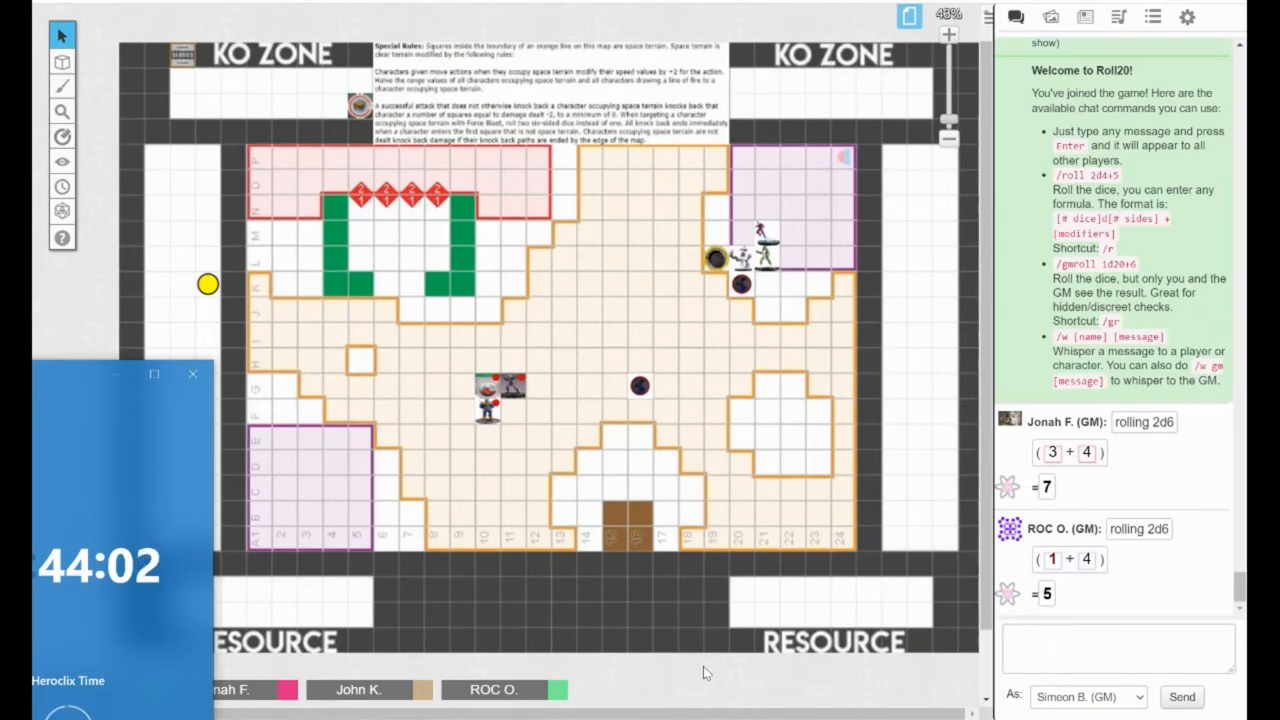
left_click_drag(490, 410, 635, 385)
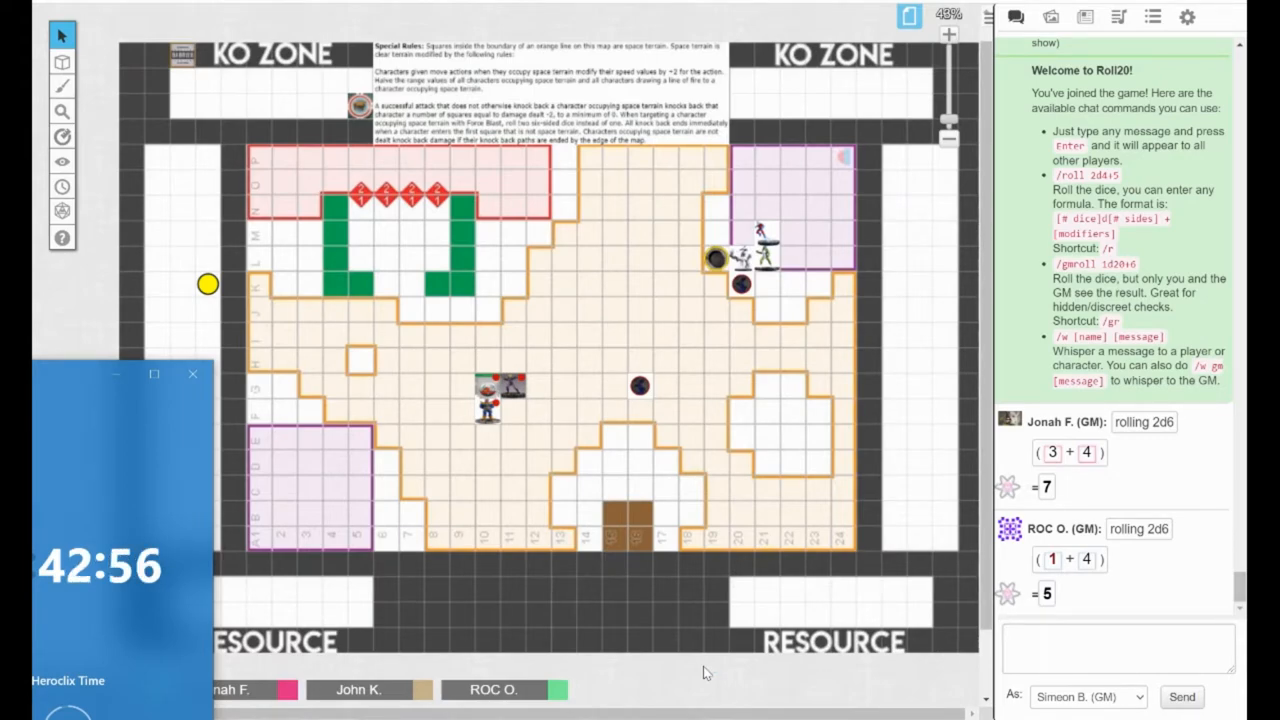
Step: Drag a figure token from the right side toward the centre of the map
left_click_drag(760, 250, 638, 335)
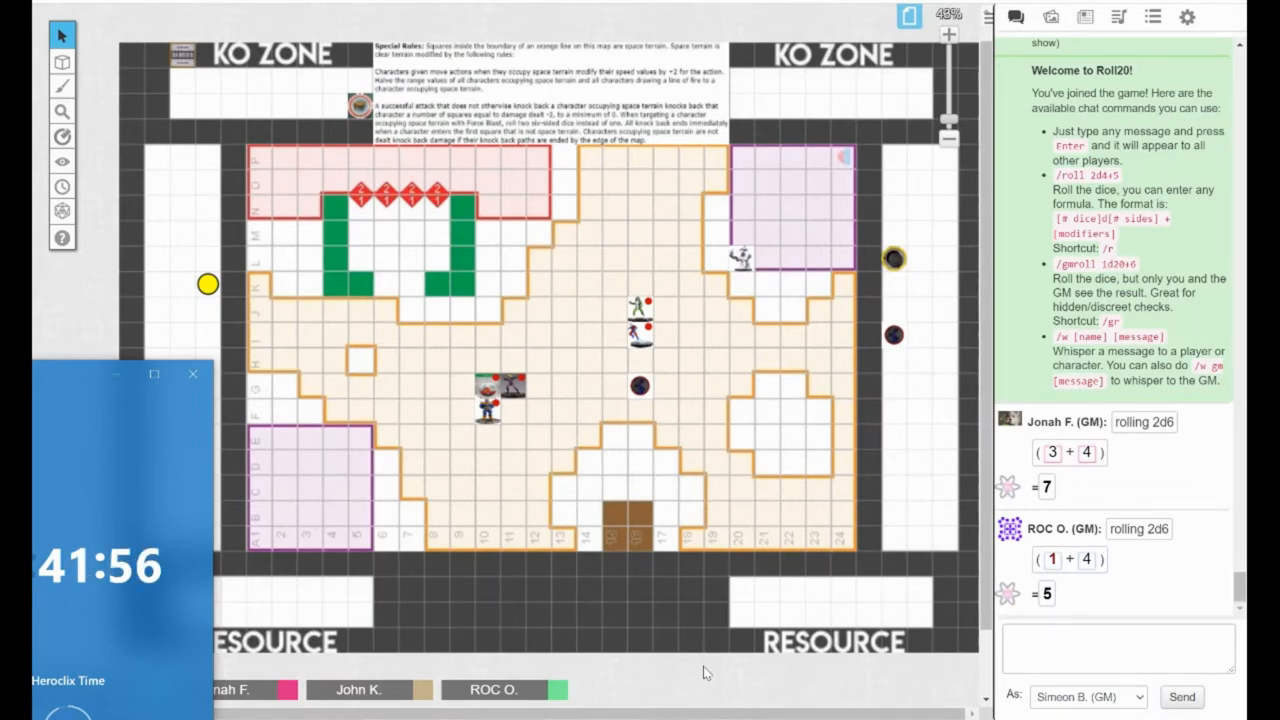
Step: Measure a one-square, 5 ft distance from the figure pair near column 10
left_click_drag(495, 405, 585, 365)
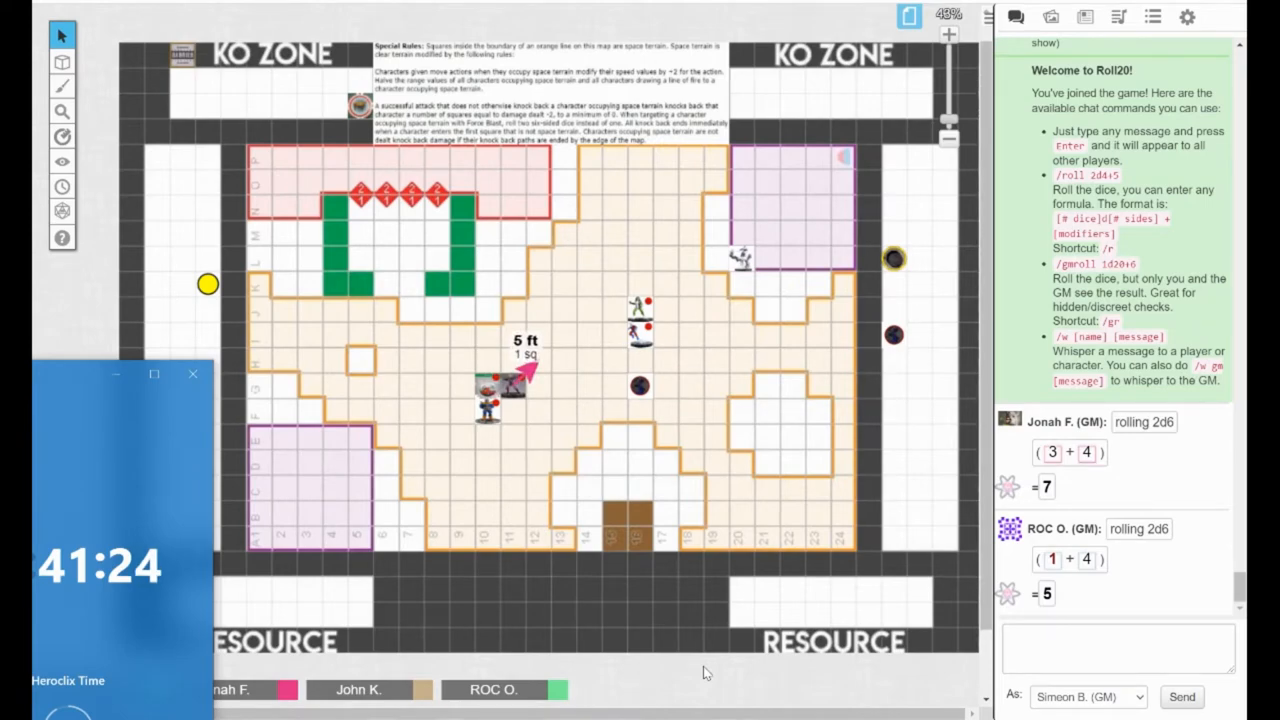
Step: Measure a four-square range from the figures, then extend the measurement further
left_click_drag(520, 375, 580, 290)
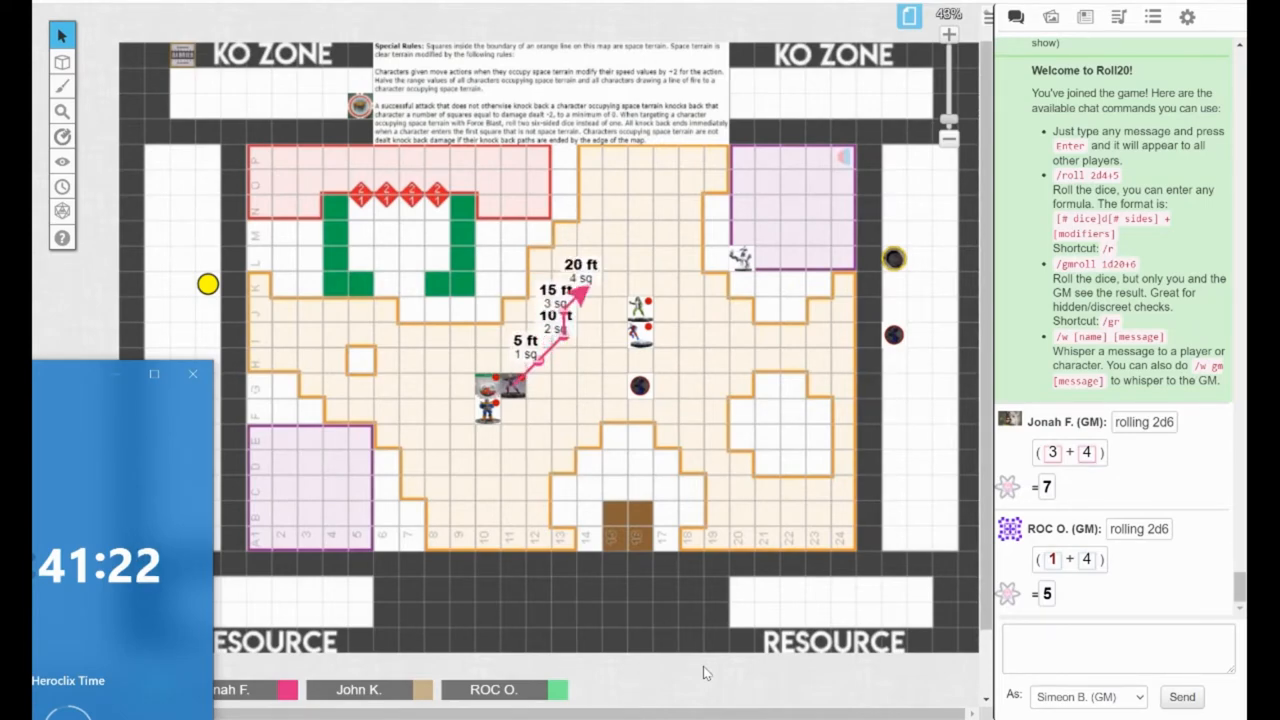
left_click_drag(585, 290, 655, 255)
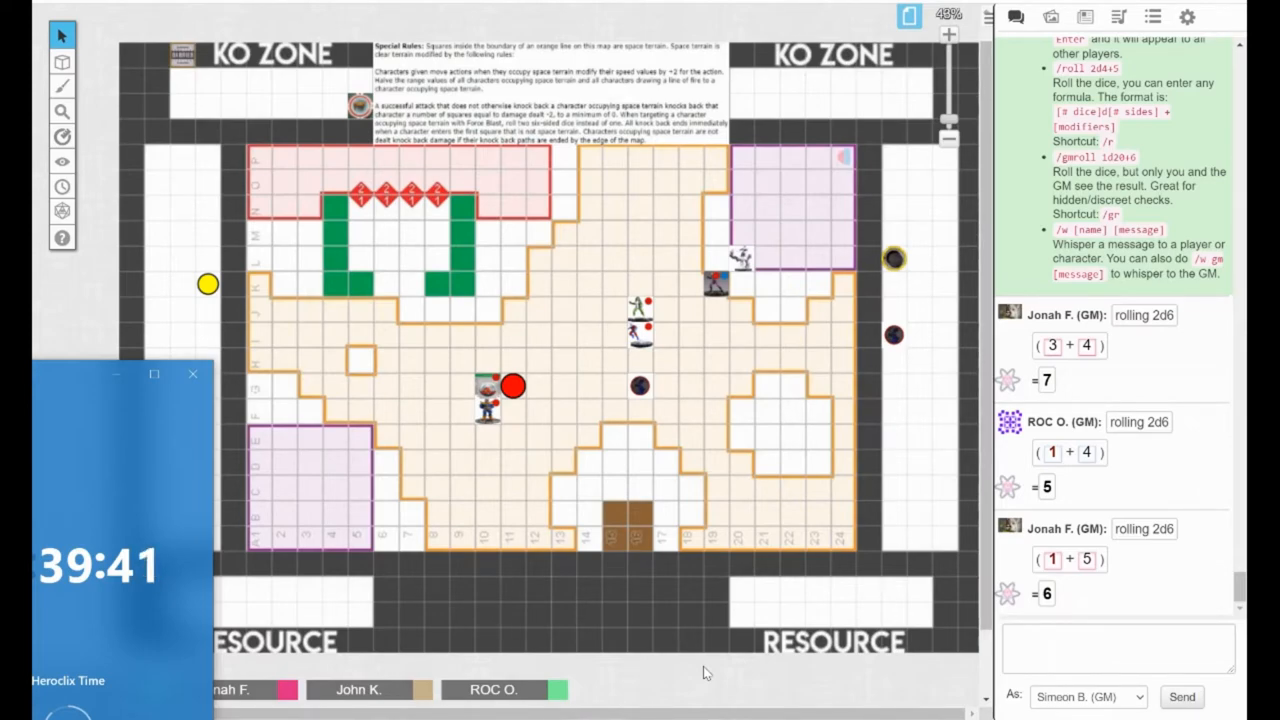
left_click(485, 400)
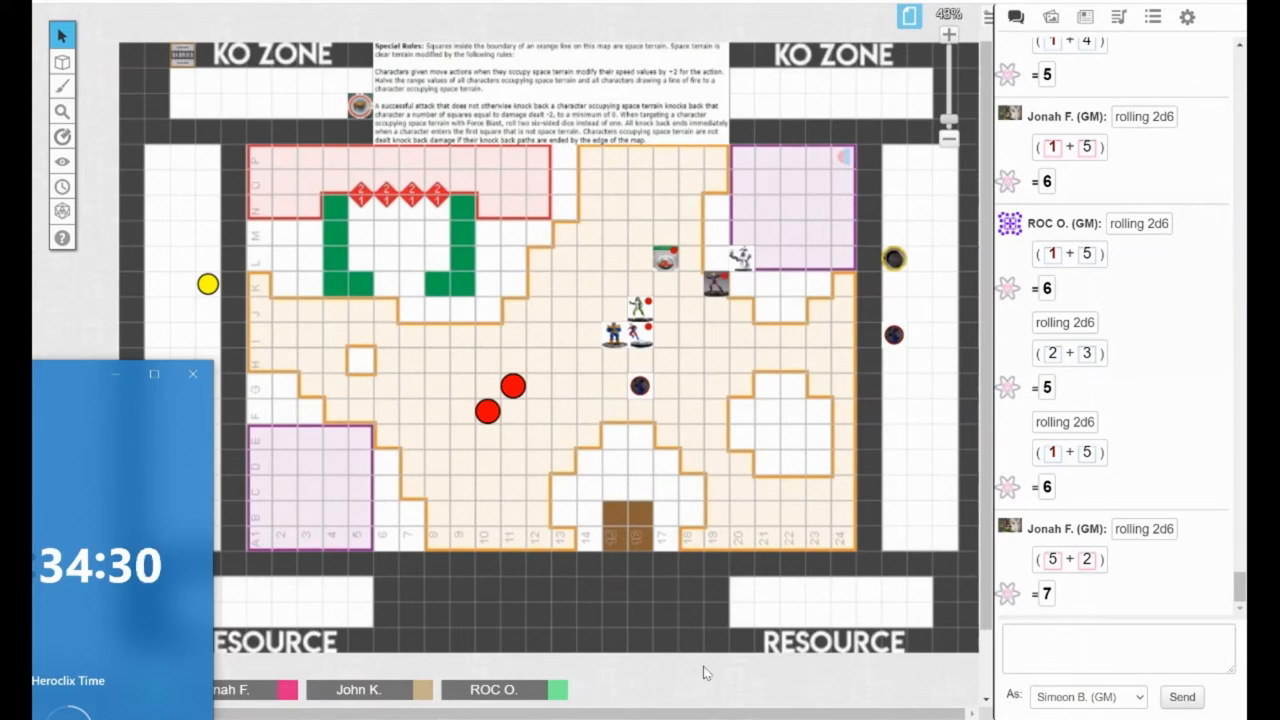
left_click_drag(208, 285, 208, 107)
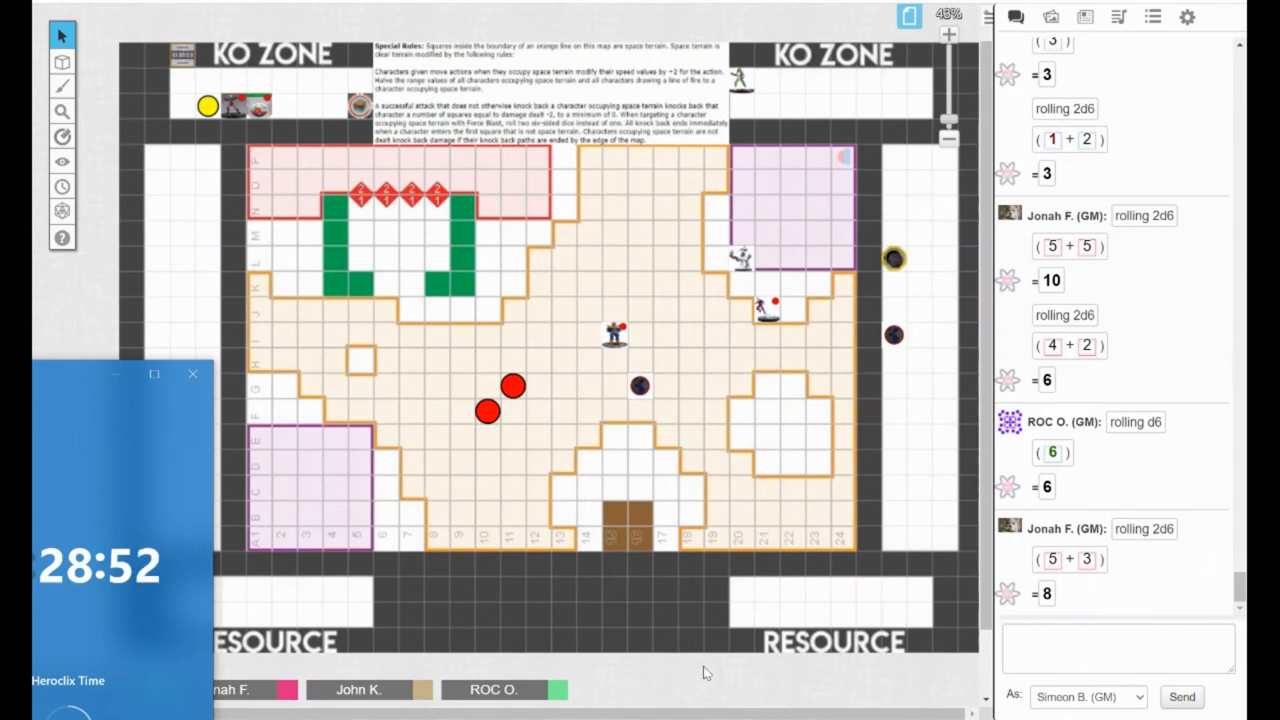
Step: Scroll the chat log to review the two 2d6 rolls totalling 8
scroll("down", 3)
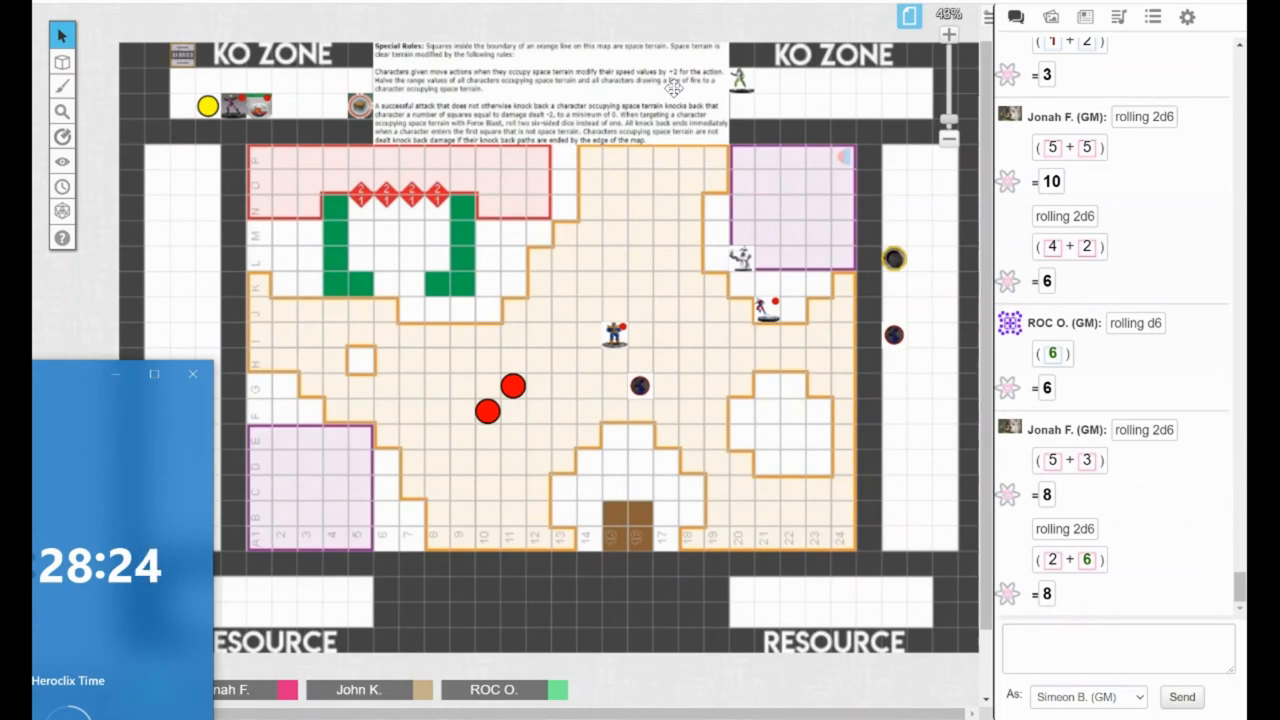
mouse_move(590, 219)
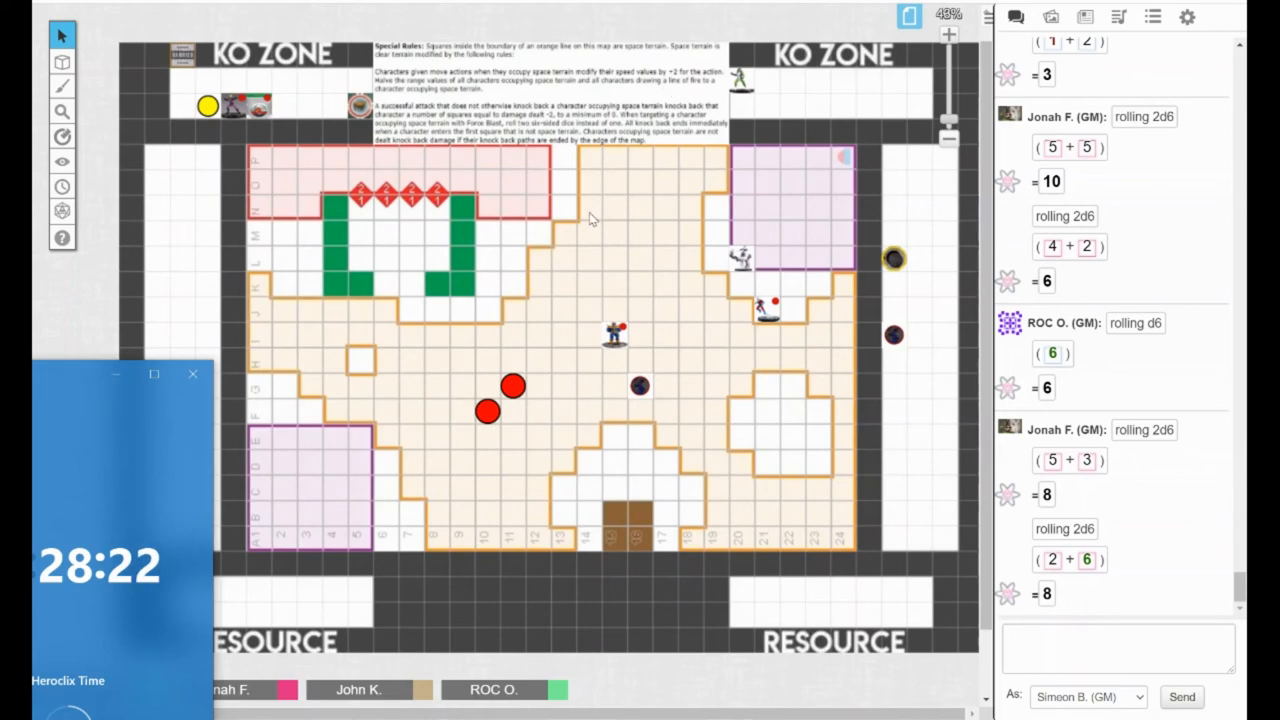
mouse_move(615, 140)
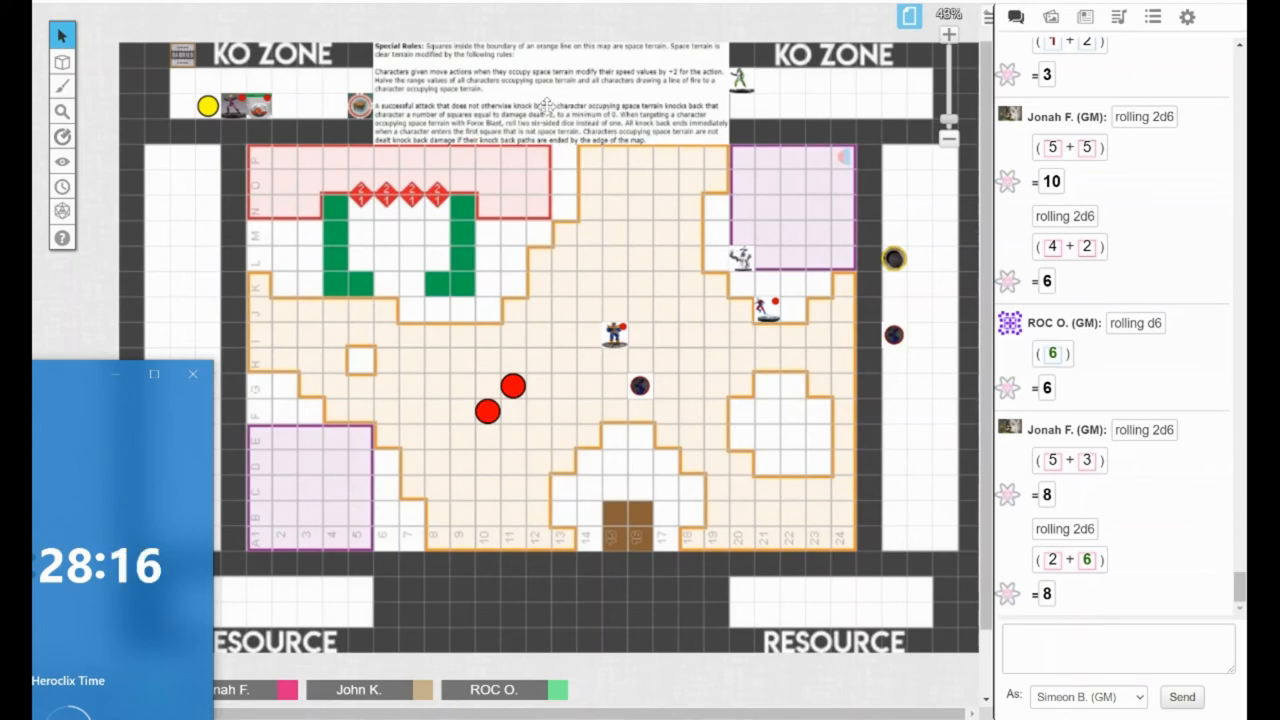
mouse_move(610, 87)
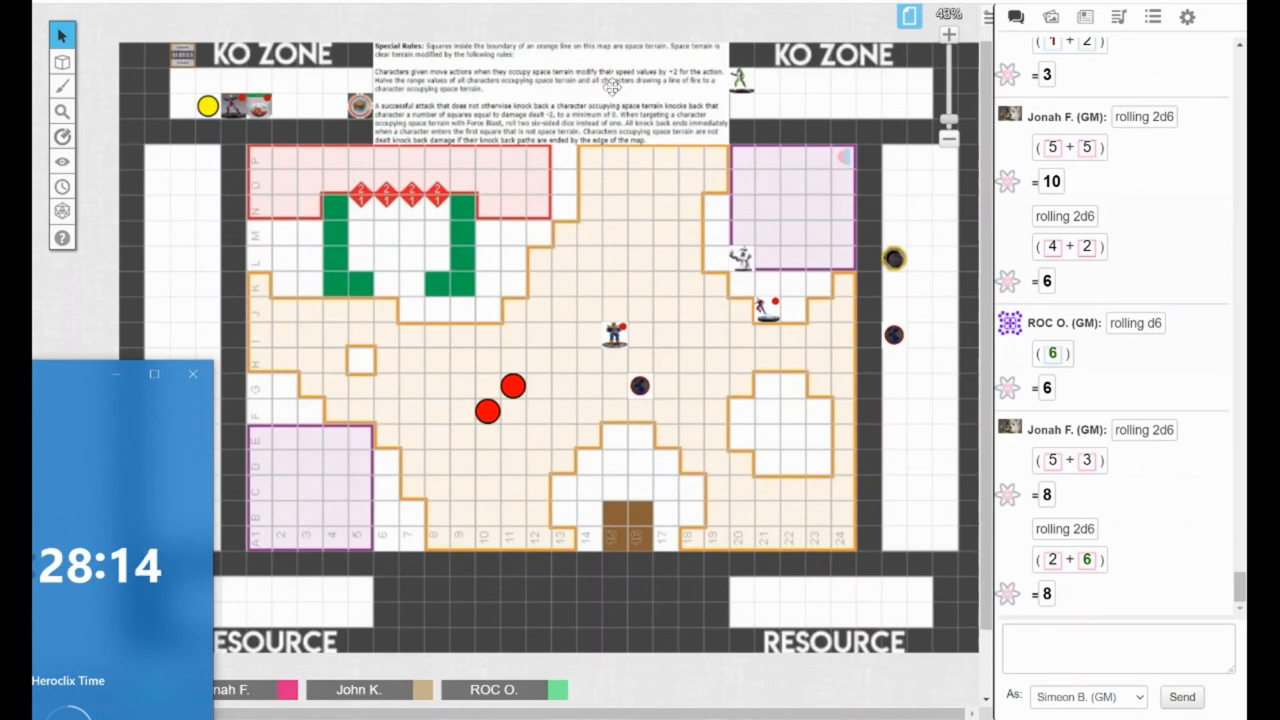
mouse_move(781, 220)
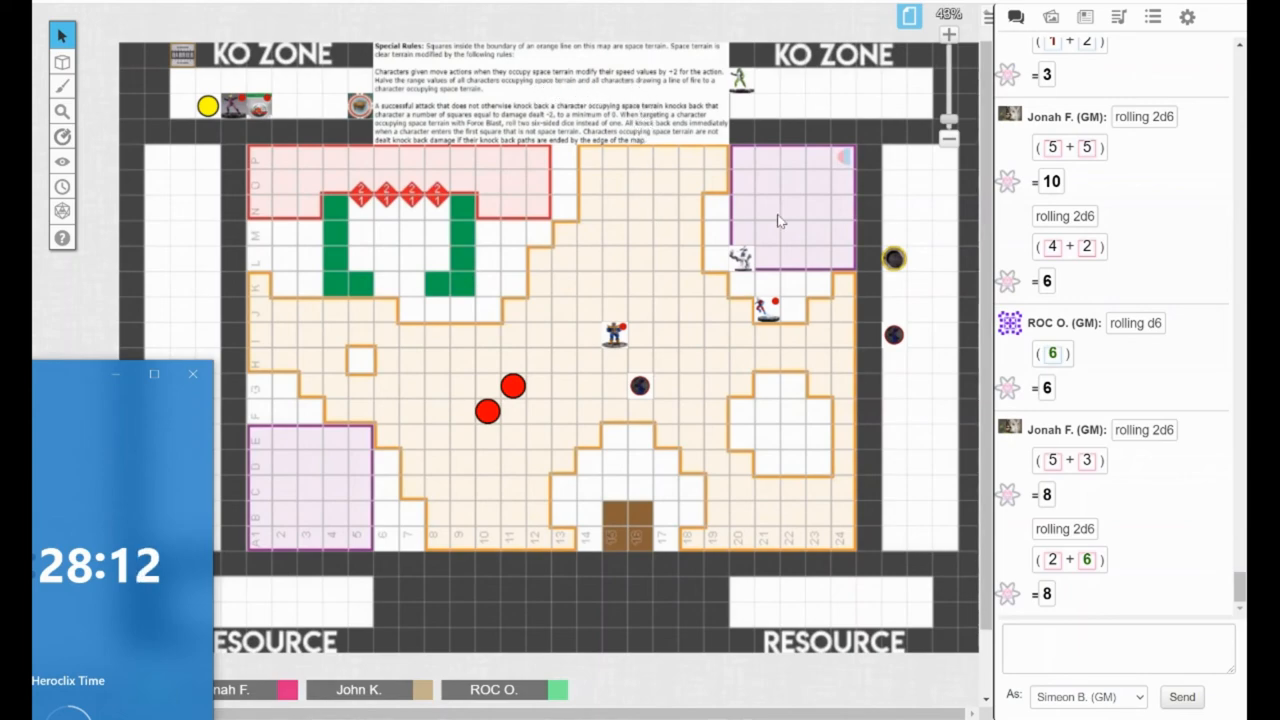
mouse_move(884, 243)
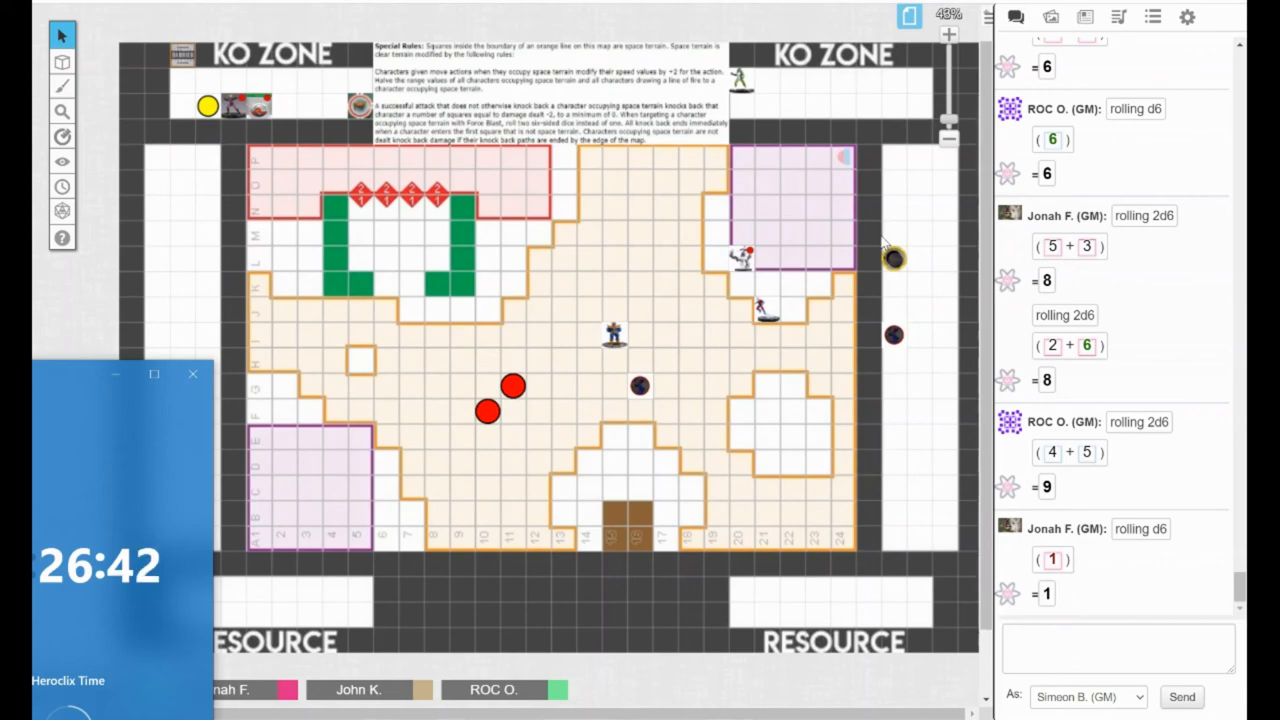
Step: Move the figure from column 21 into the square beside the central figure
left_click_drag(765, 310, 670, 345)
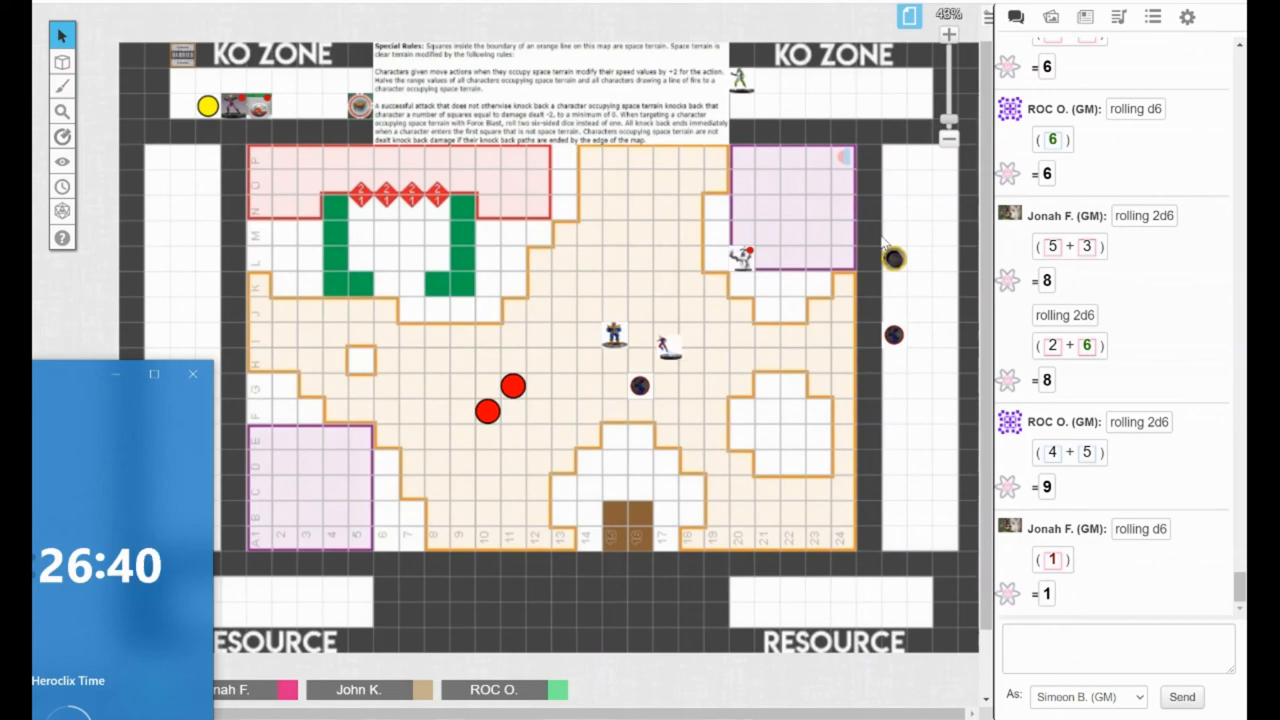